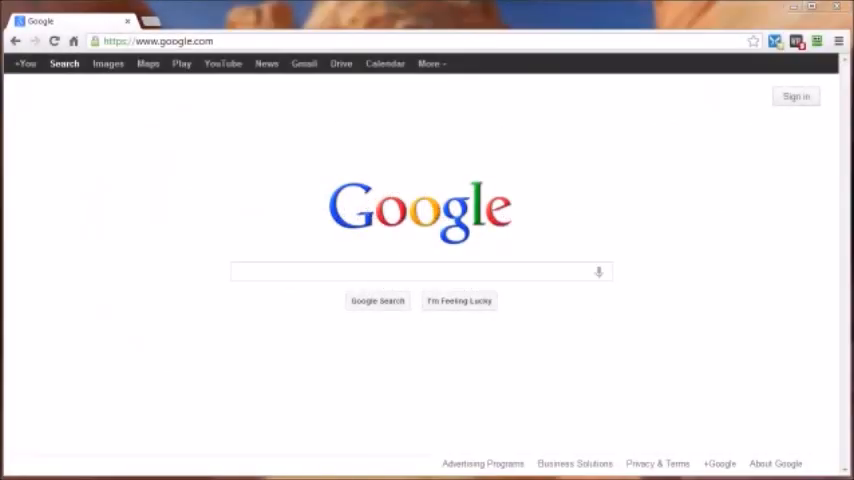
# - Go from Google's homepage to htmldog.com and scroll down its home page
pyautogui.rightClick(157, 41)
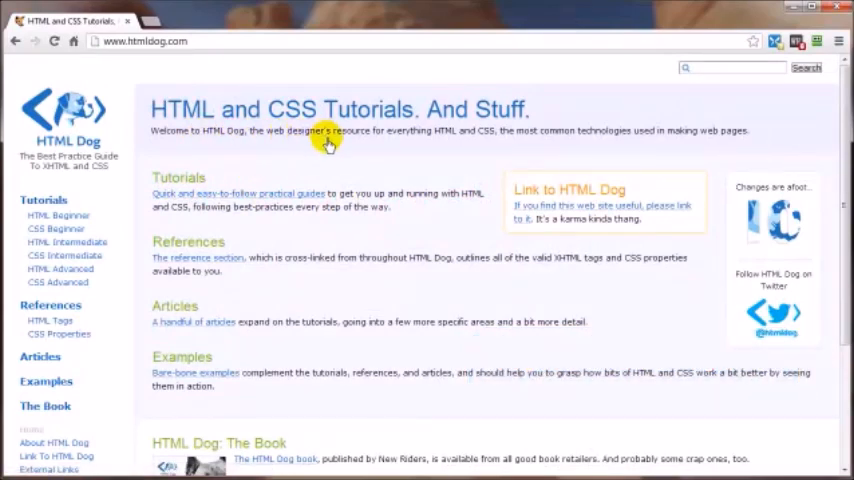
pyautogui.moveTo(265, 168)
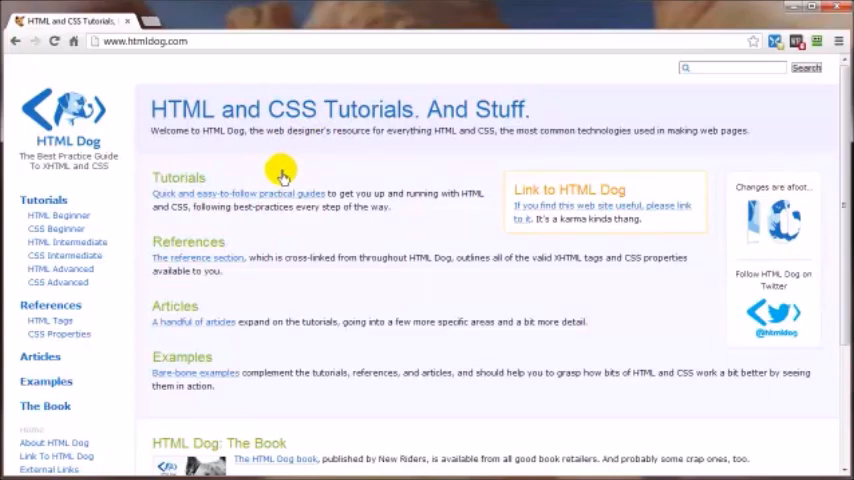
pyautogui.moveTo(70, 358)
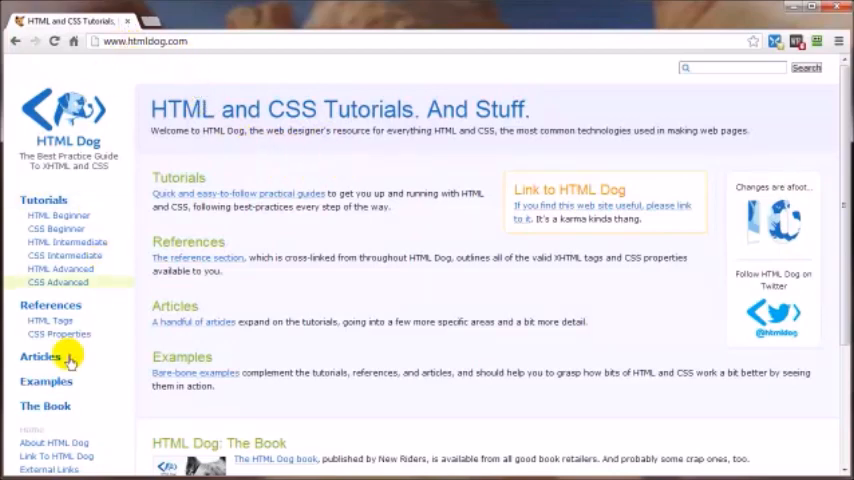
pyautogui.moveTo(295, 296)
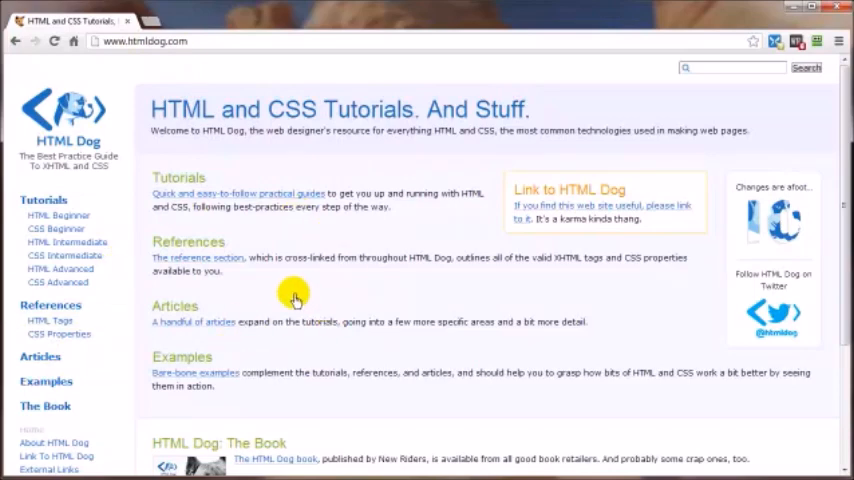
pyautogui.scroll(-3)
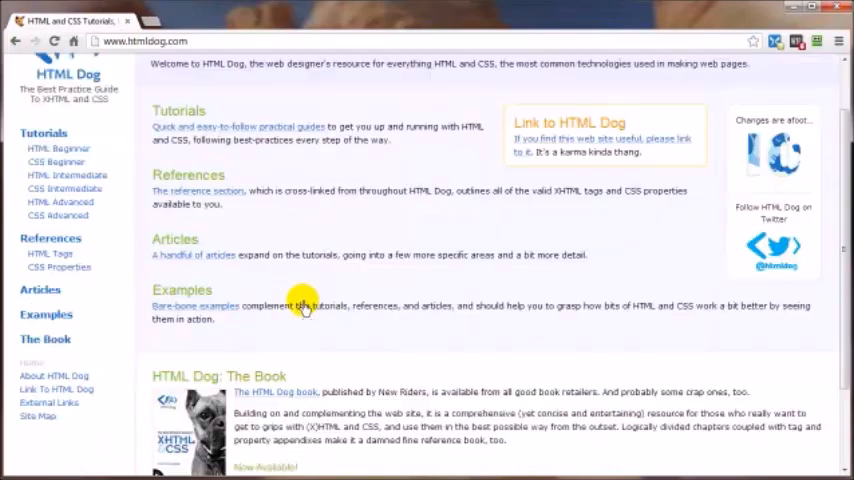
pyautogui.moveTo(67, 188)
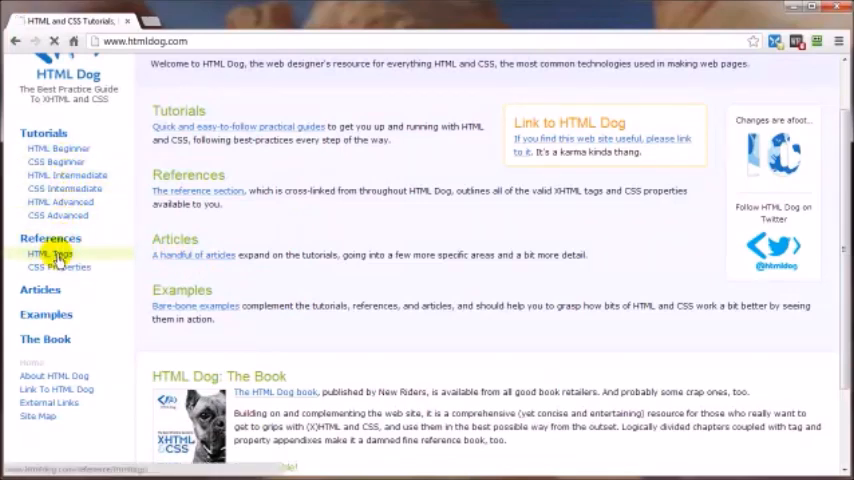
# - Open HTML Dog's HTML Tags reference and scroll to its bottom
pyautogui.click(57, 254)
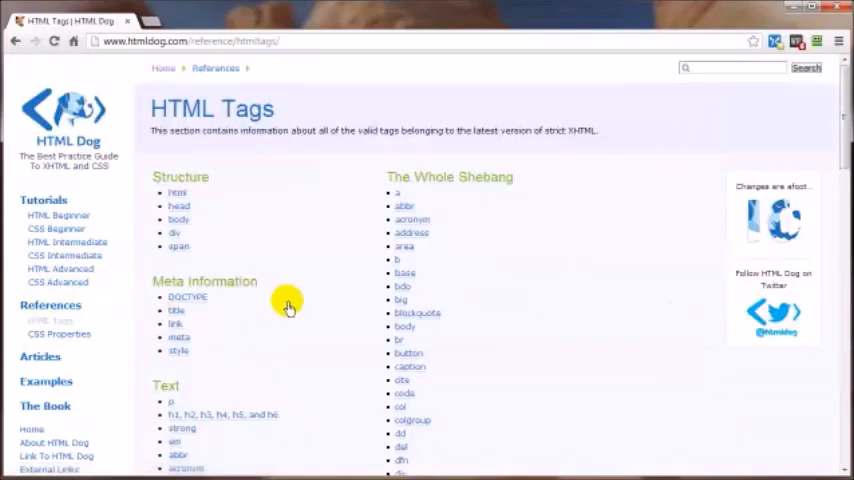
pyautogui.scroll(-3)
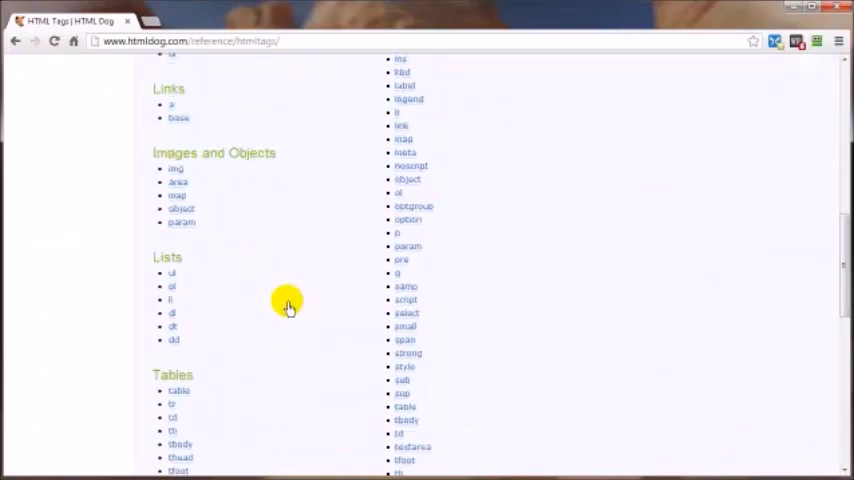
pyautogui.scroll(-3)
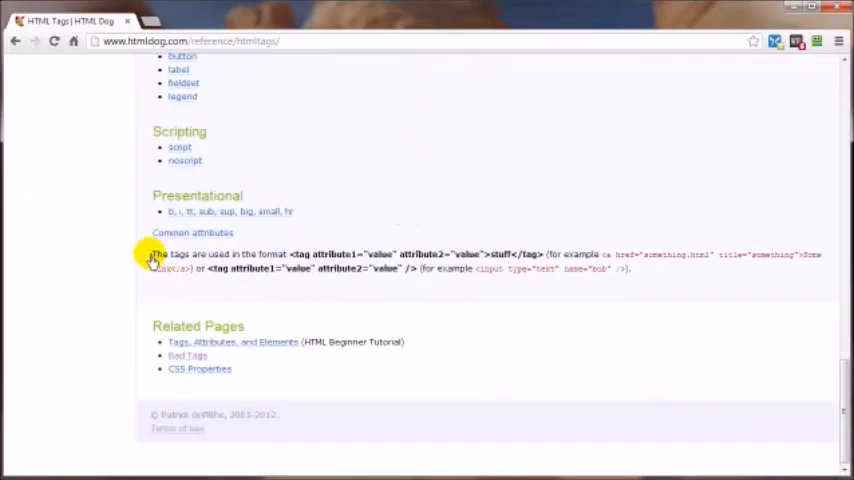
# - Open the related Bad Tags page and scroll into its tag list
pyautogui.click(188, 356)
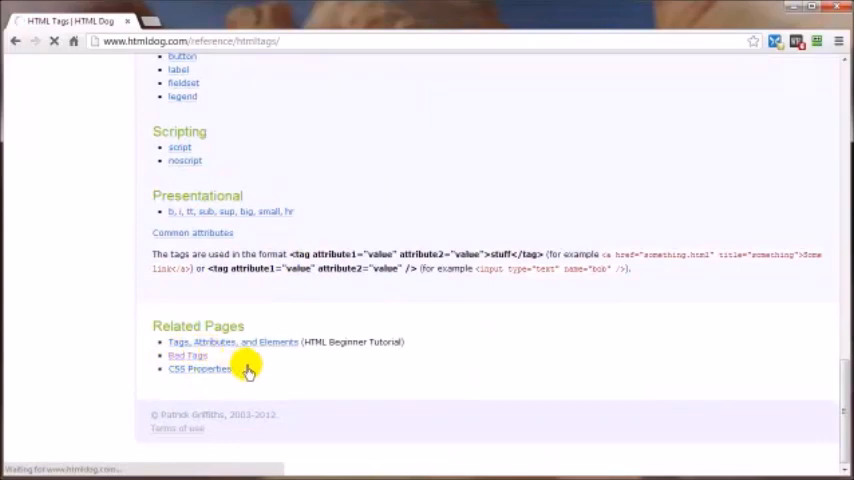
pyautogui.click(187, 355)
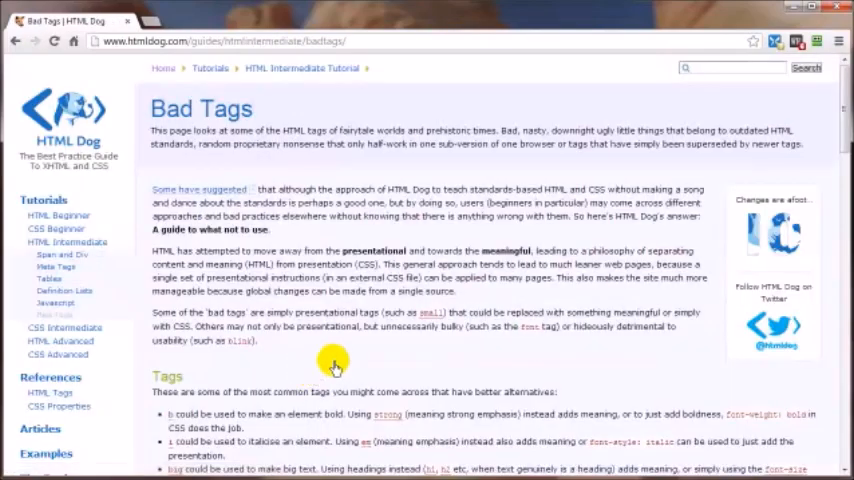
pyautogui.moveTo(335, 347)
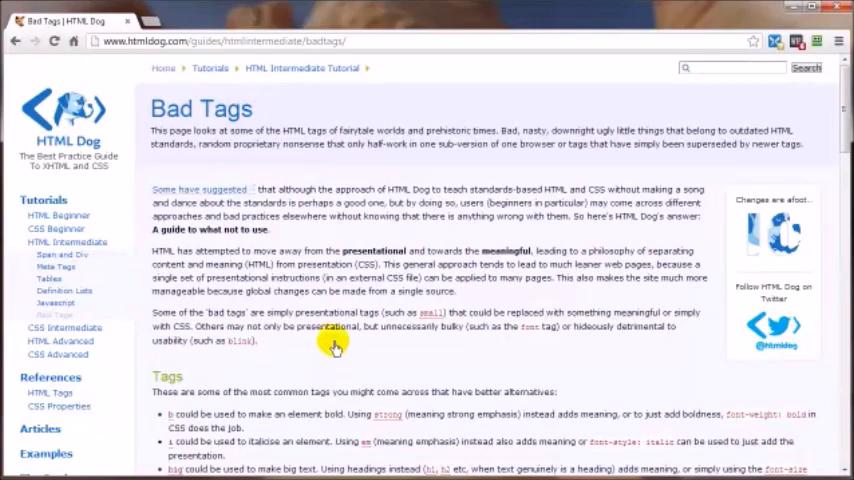
pyautogui.scroll(-3)
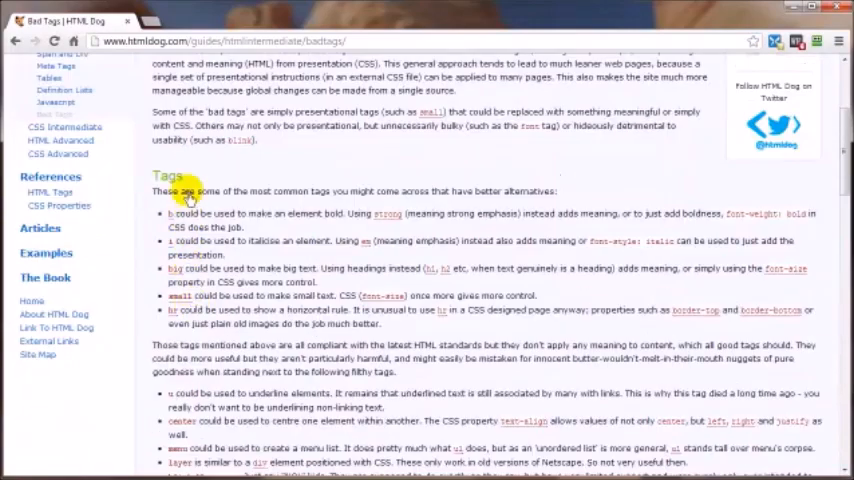
pyautogui.moveTo(316, 219)
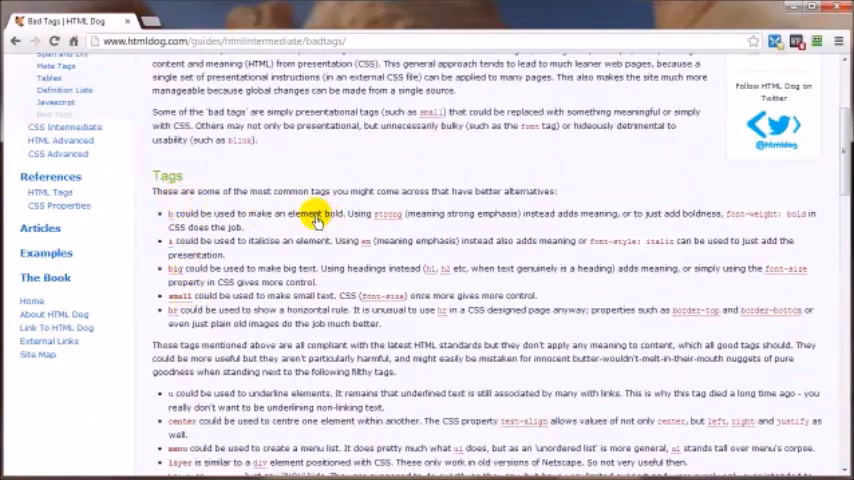
pyautogui.moveTo(300, 218)
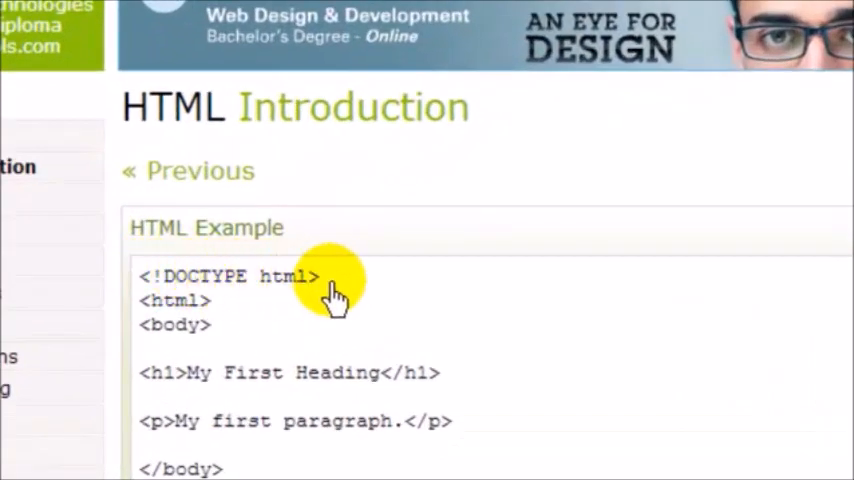
pyautogui.moveTo(180, 290)
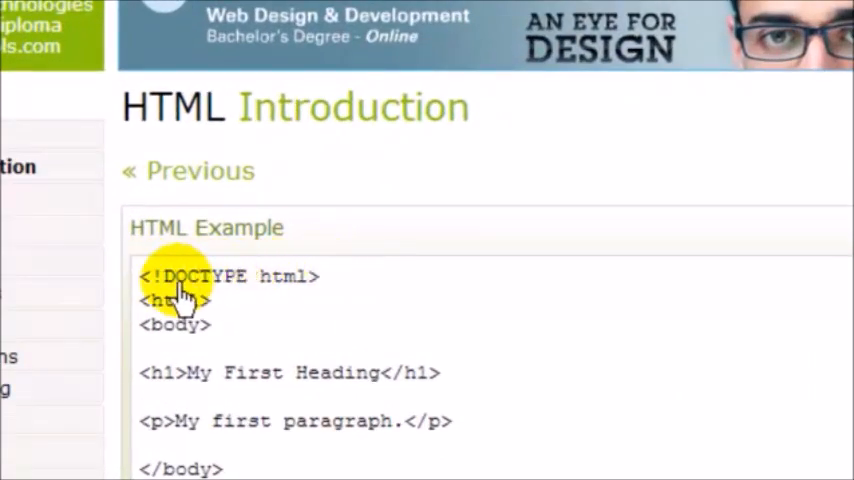
pyautogui.moveTo(330, 285)
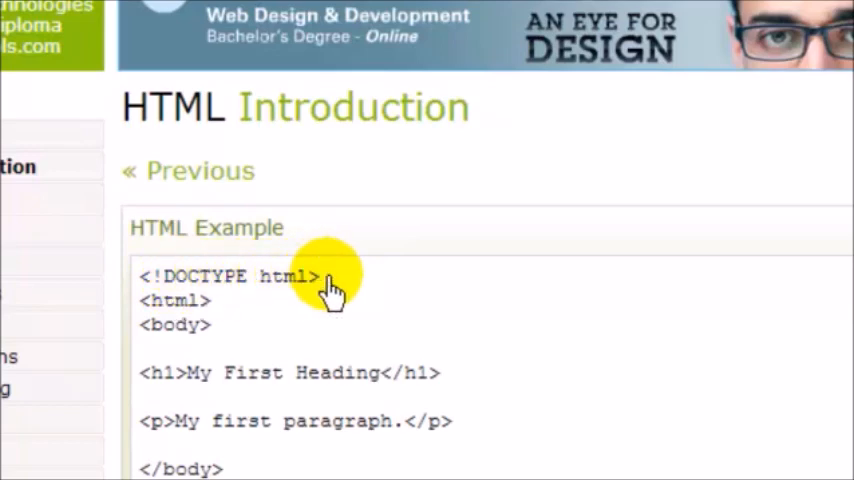
pyautogui.moveTo(330, 390)
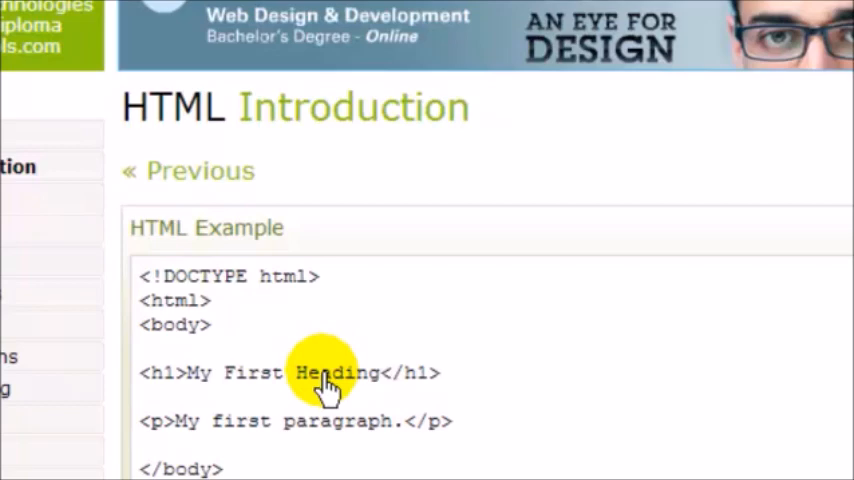
pyautogui.moveTo(245, 285)
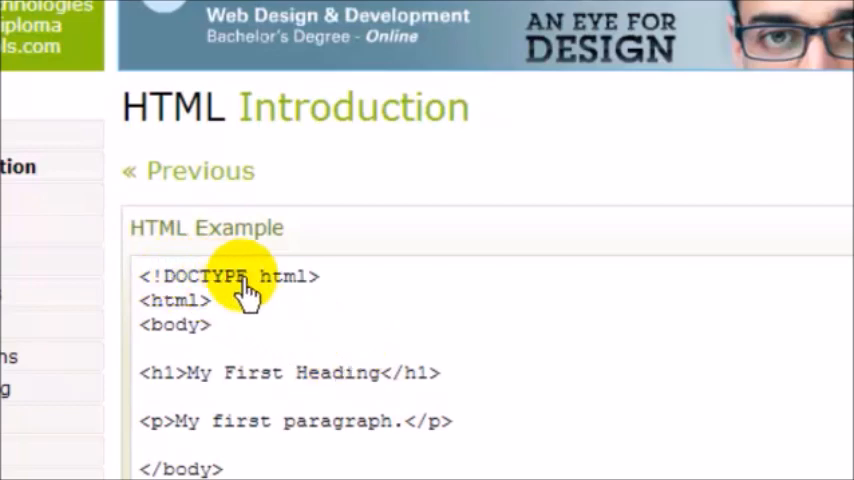
pyautogui.moveTo(287, 290)
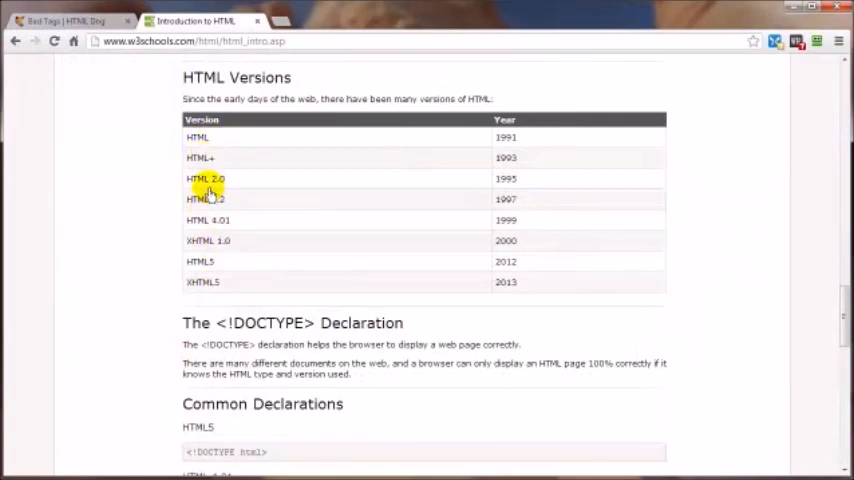
# - Scroll to w3schools' Common Declarations DOCTYPE examples and zoom in
pyautogui.scroll(-3)
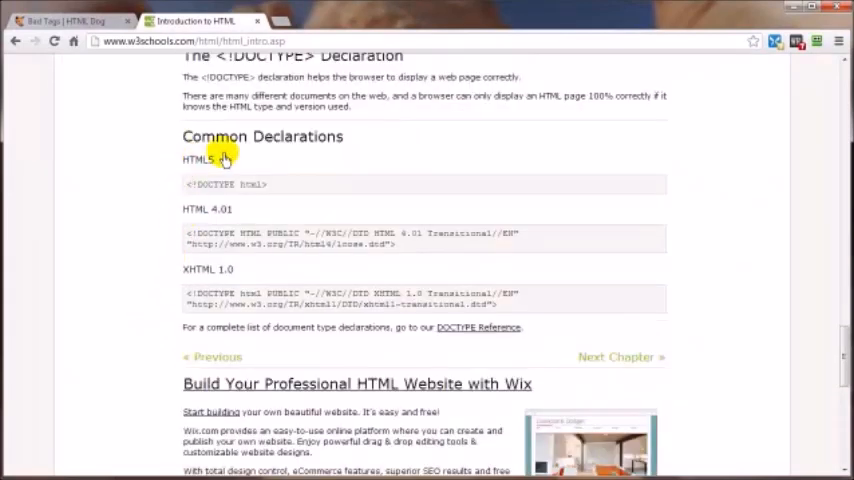
pyautogui.moveTo(277, 150)
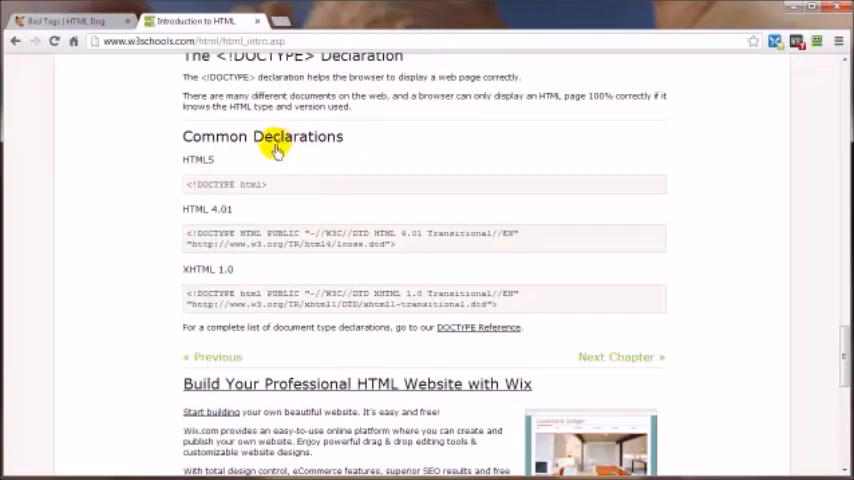
pyautogui.press('ctrl+plus')
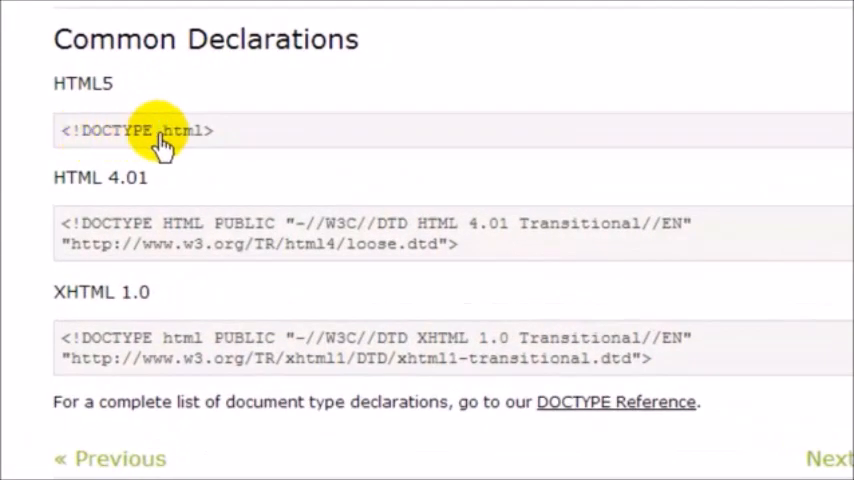
pyautogui.moveTo(97, 210)
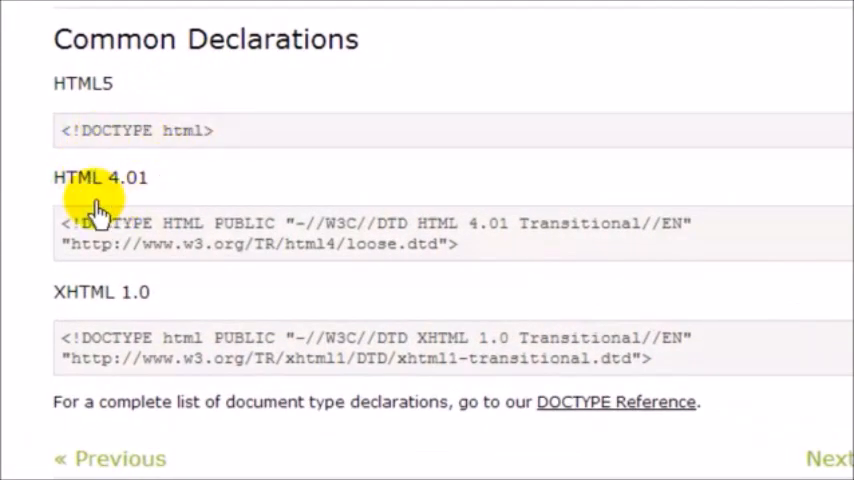
pyautogui.moveTo(62, 245)
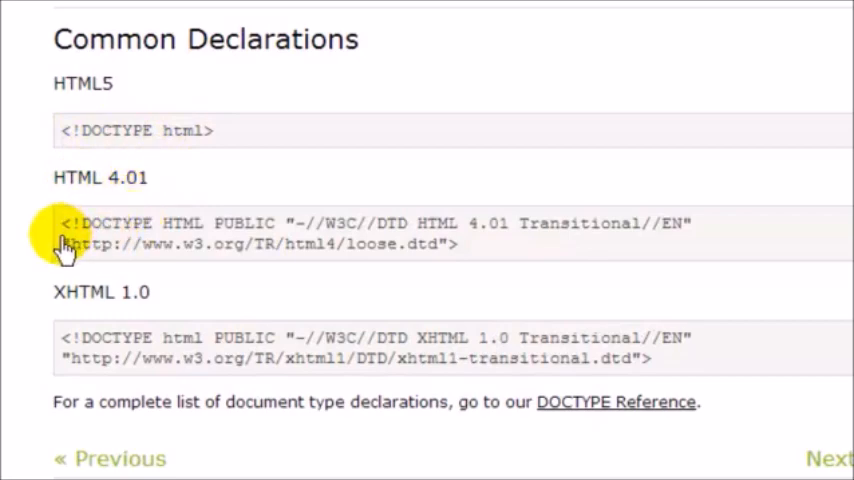
pyautogui.moveTo(590, 250)
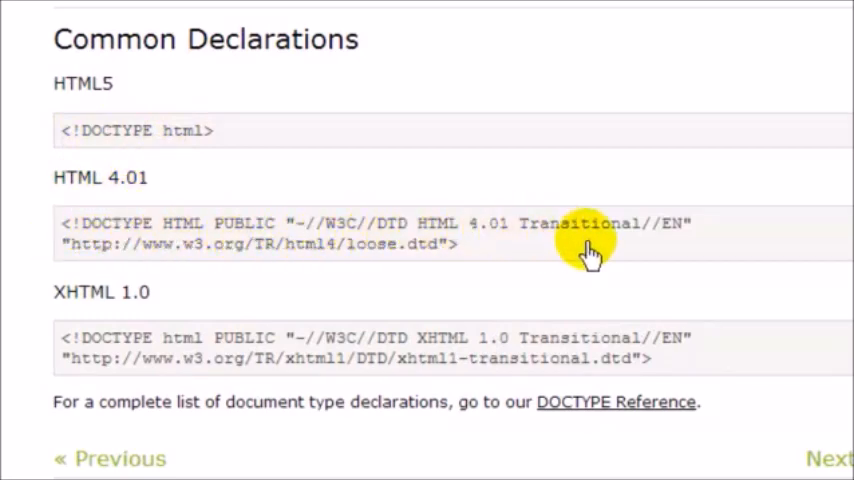
pyautogui.moveTo(95, 235)
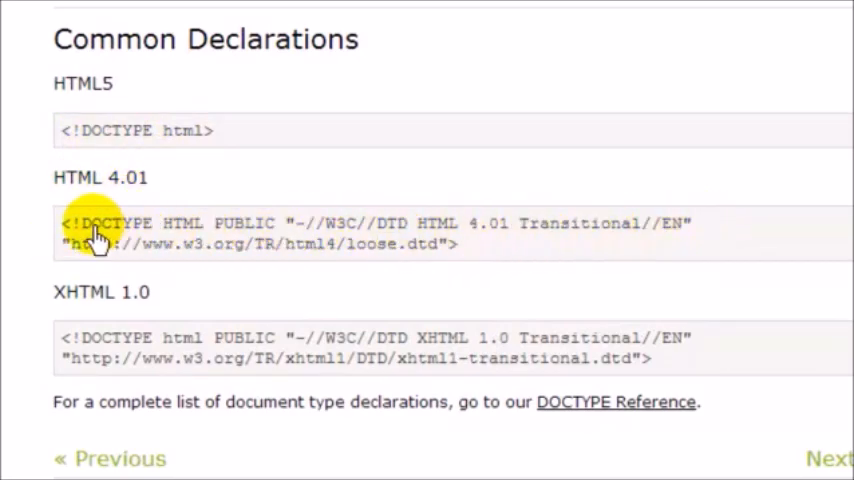
pyautogui.moveTo(8, 305)
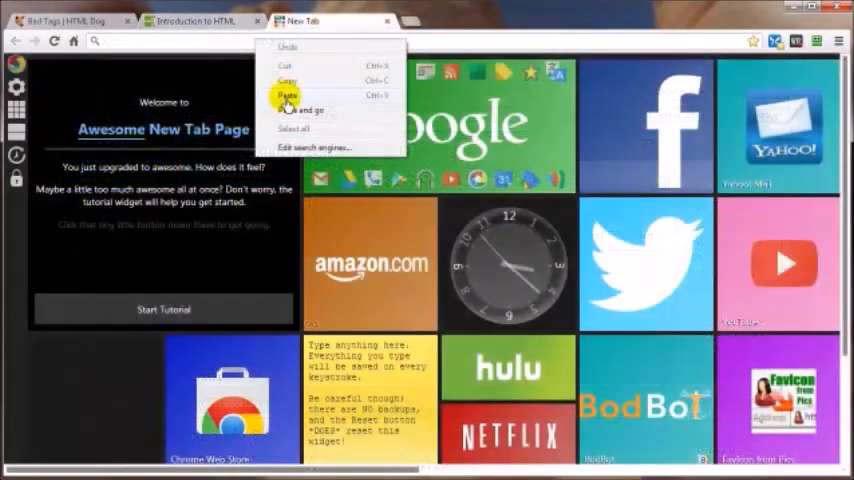
# - Load the W3C wiki 'HTML/Training/What is HTML' page and scroll through its sample markup
pyautogui.click(296, 110)
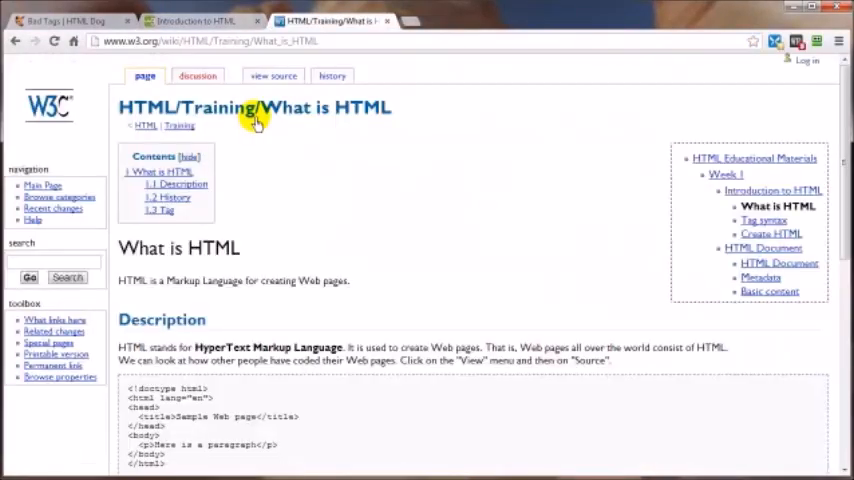
pyautogui.moveTo(371, 180)
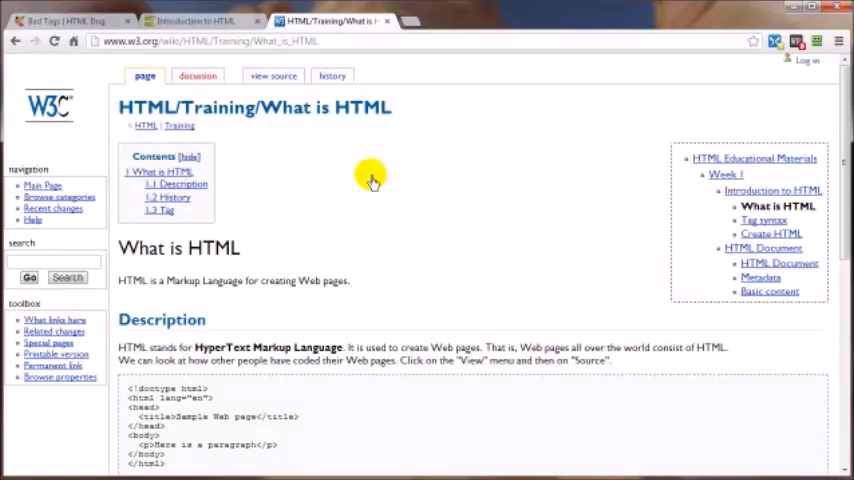
pyautogui.moveTo(135, 63)
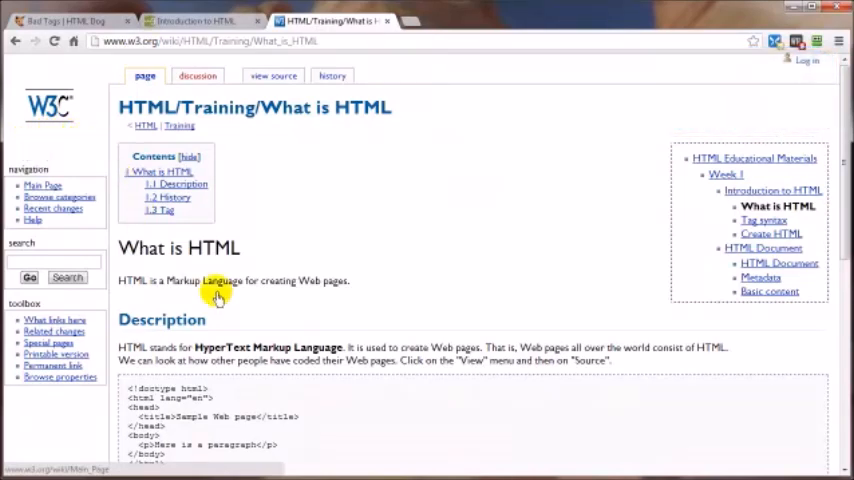
pyautogui.moveTo(440, 243)
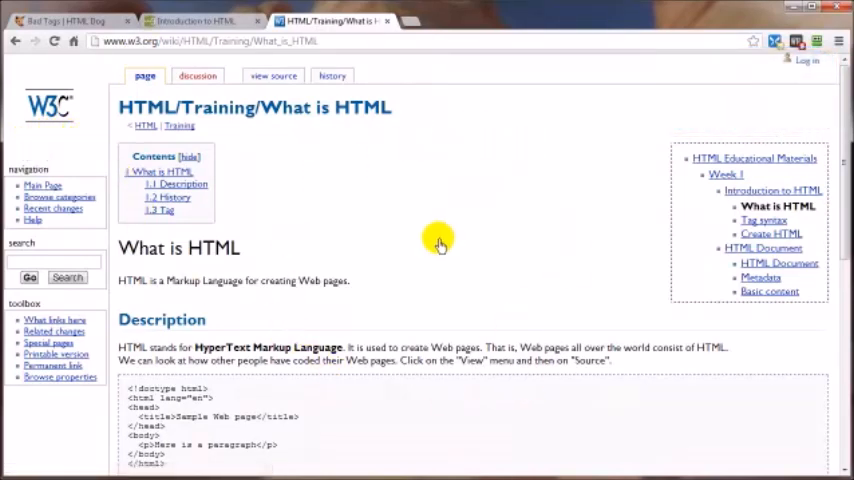
pyautogui.scroll(-3)
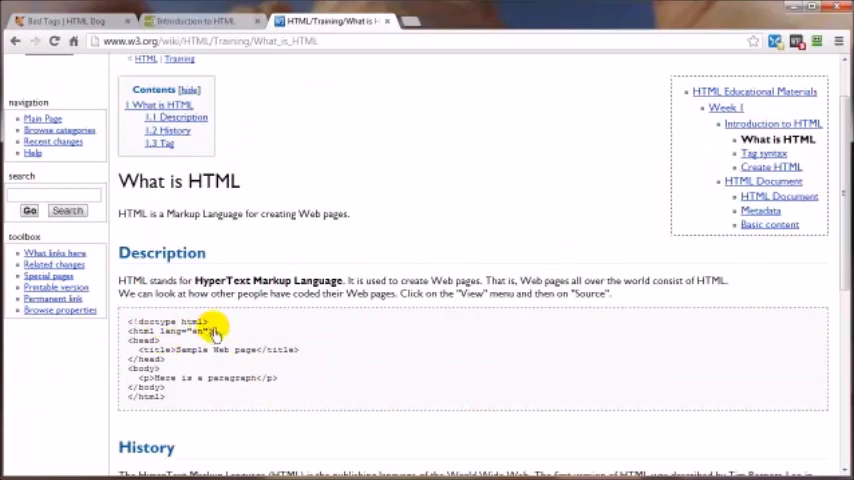
pyautogui.scroll(-3)
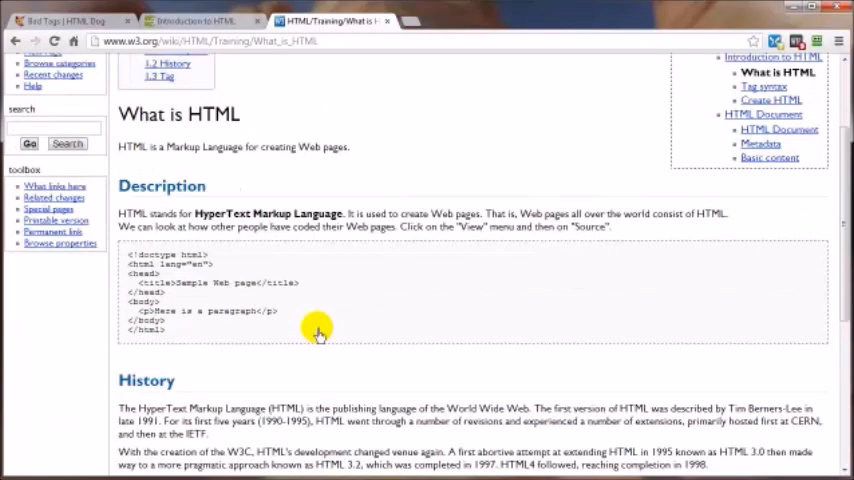
pyautogui.scroll(-3)
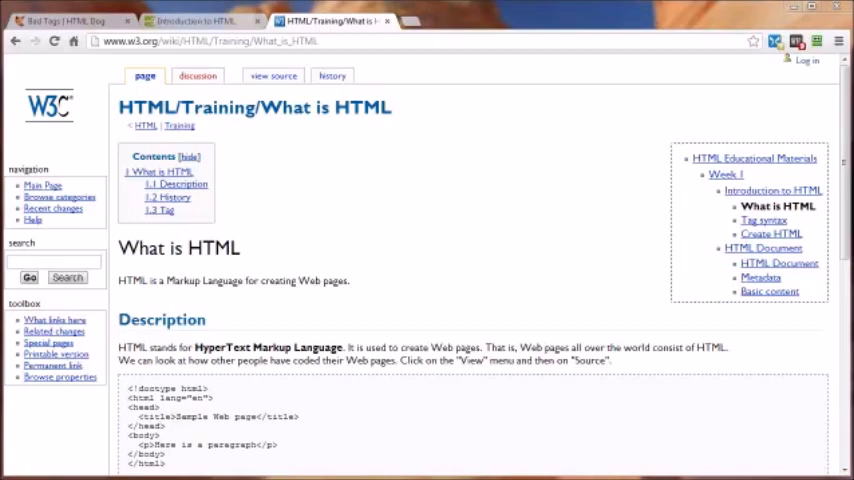
# - Open Wikipedia's HTML article in a new tab, follow its HTML5 link, and read past the introduction
pyautogui.click(460, 21)
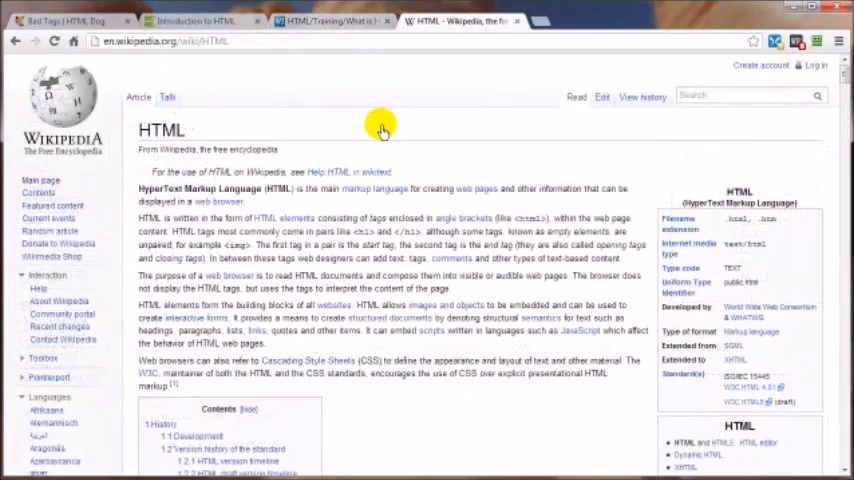
pyautogui.moveTo(240, 158)
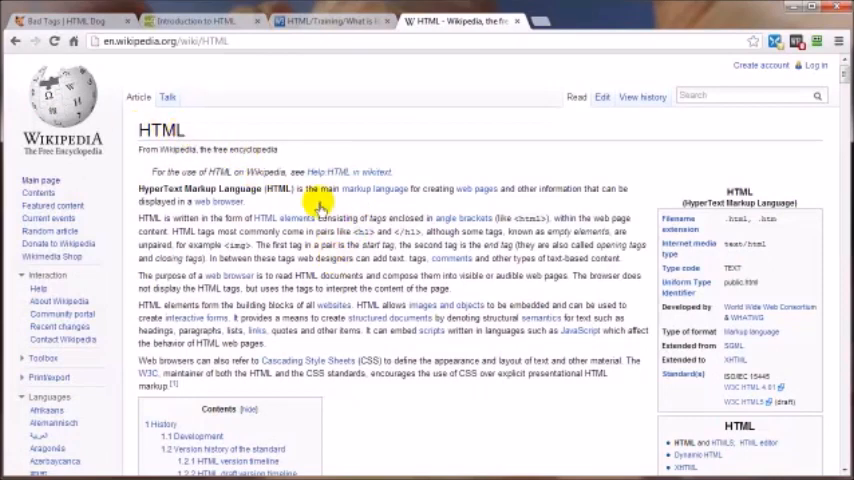
pyautogui.click(745, 95)
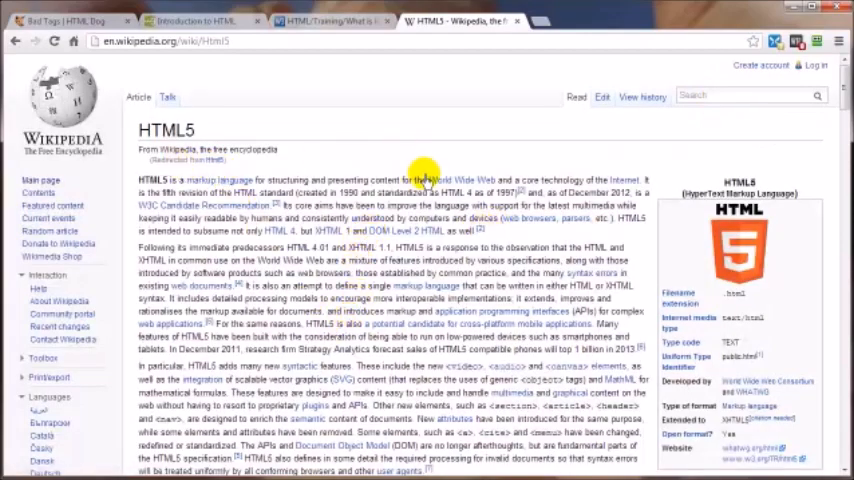
pyautogui.scroll(-3)
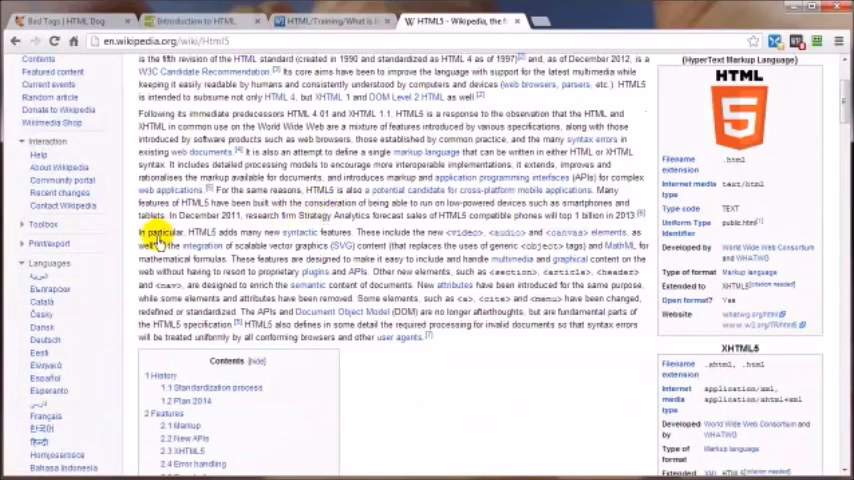
pyautogui.moveTo(495, 250)
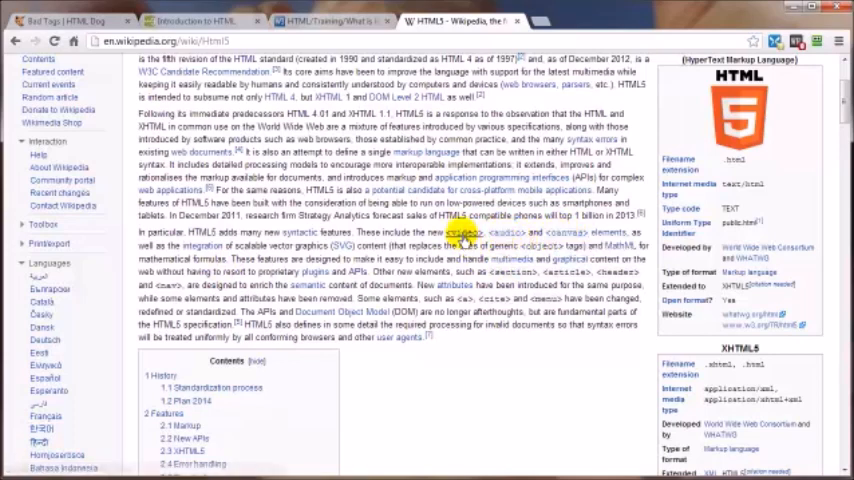
# - Follow the <video> link and scroll to the Supported video formats section
pyautogui.click(466, 232)
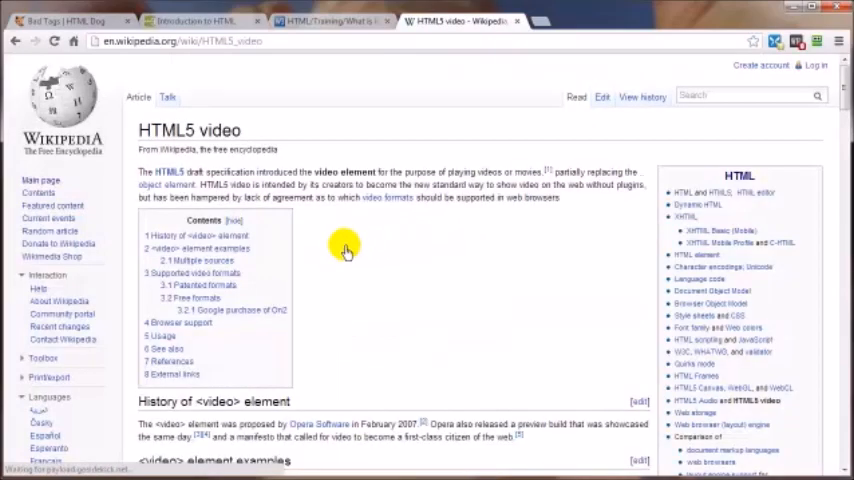
pyautogui.moveTo(242, 130)
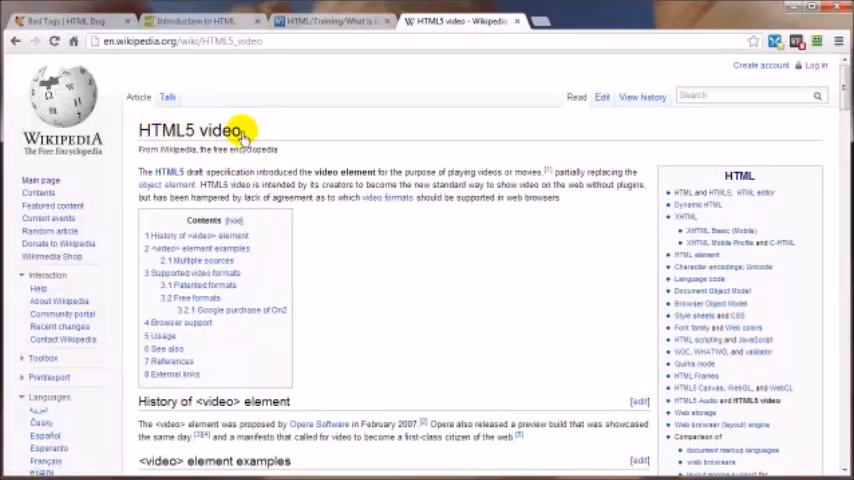
pyautogui.scroll(-3)
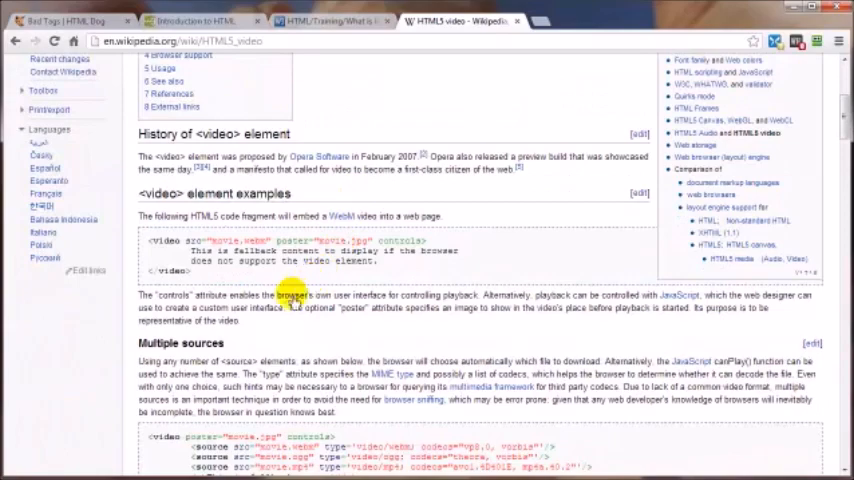
pyautogui.scroll(-3)
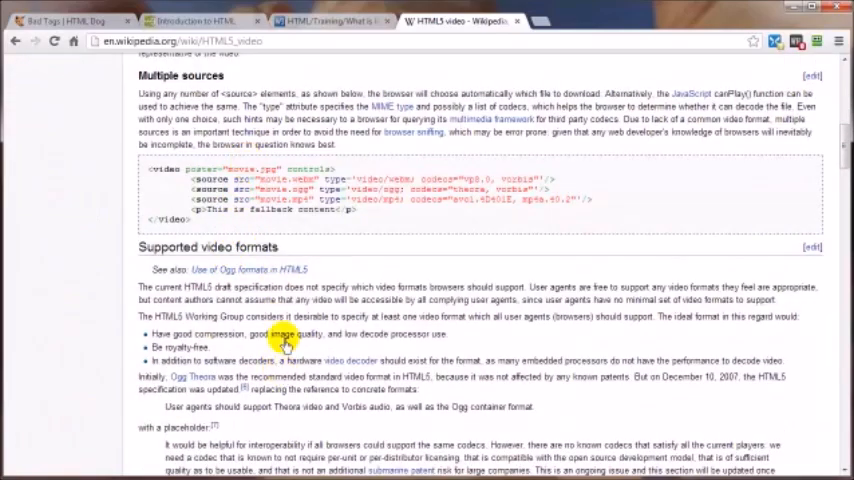
pyautogui.moveTo(250, 323)
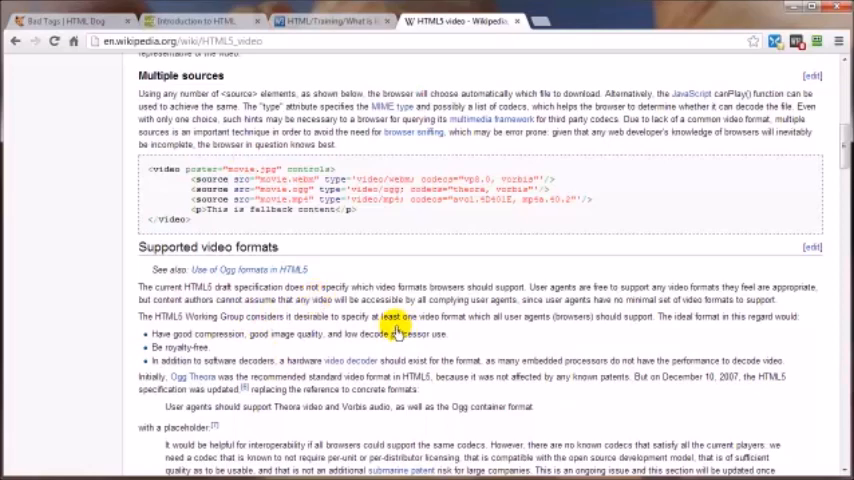
pyautogui.scroll(3)
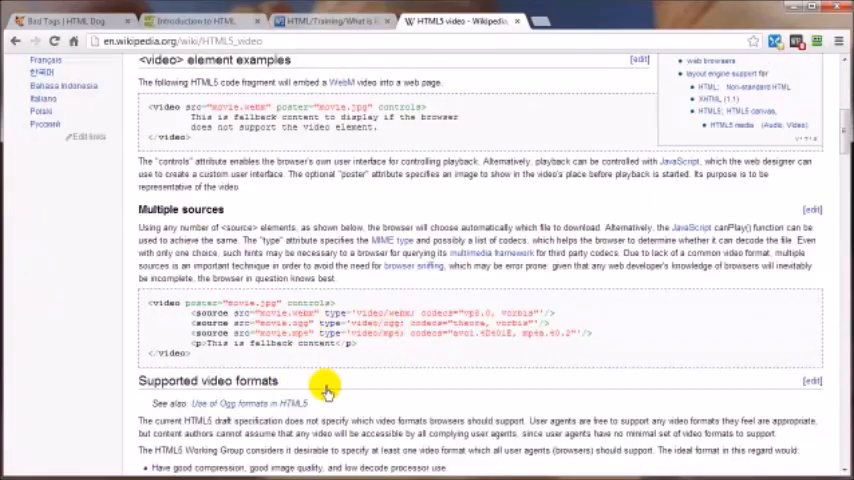